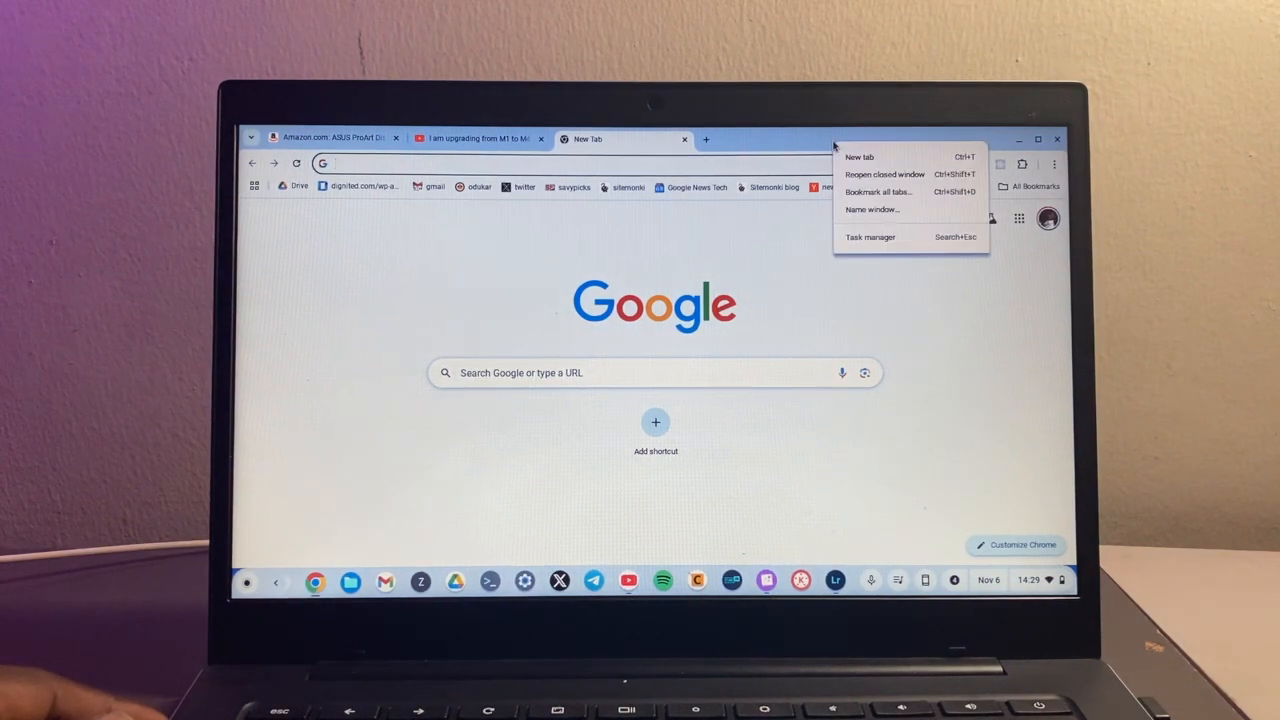
mouse_move(888, 240)
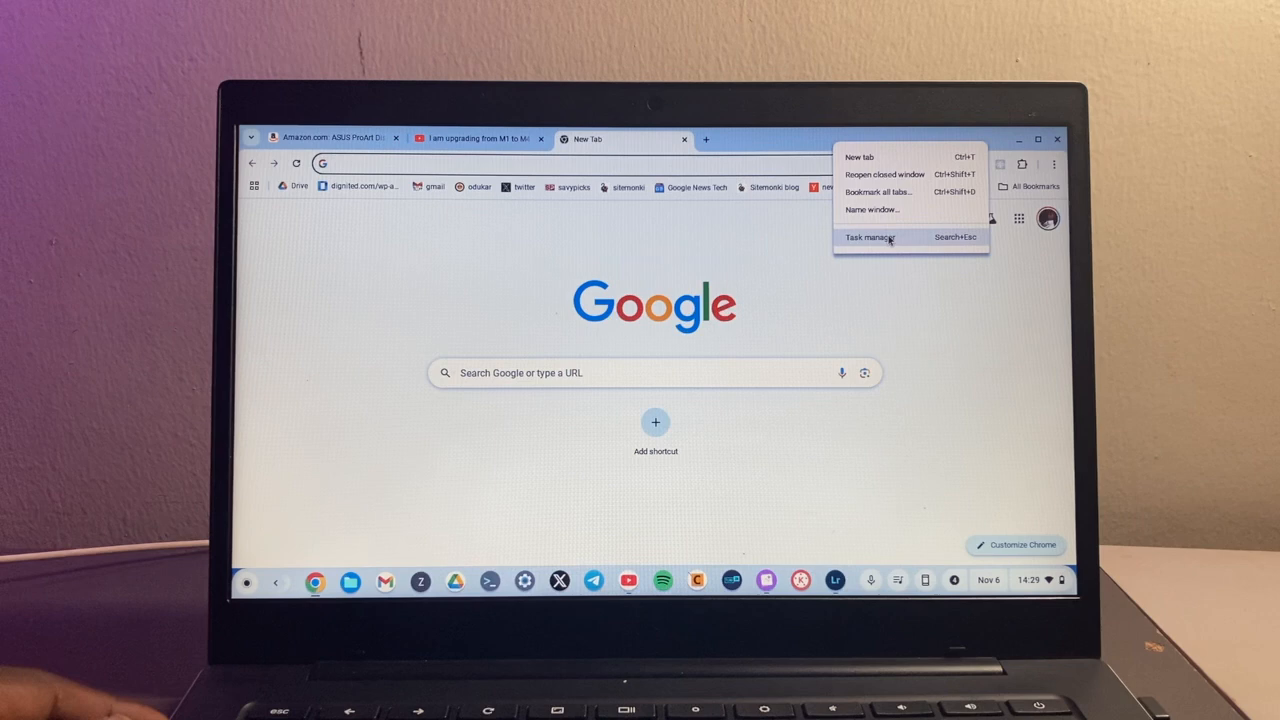
- Bring up Chrome's Task Manager listing the browser, Amazon and YouTube processes
click(872, 236)
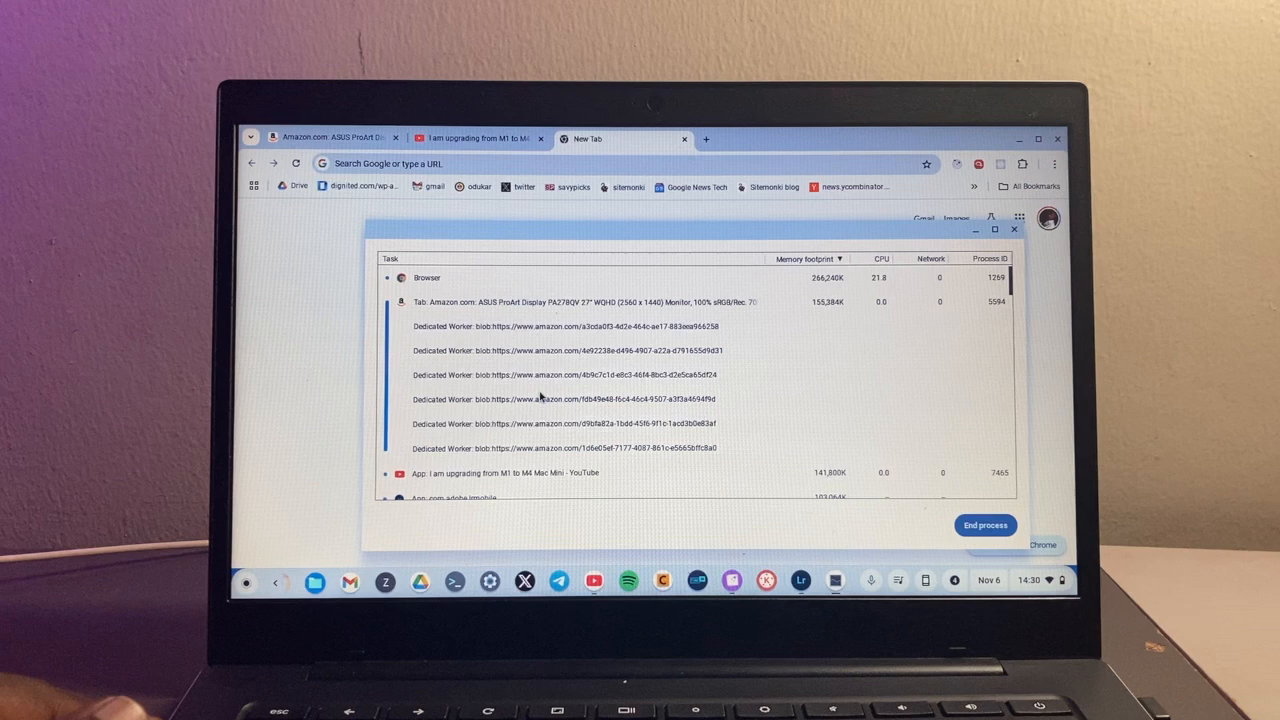
- Sort the process list by Process ID, then by Memory footprint
scroll(down, 3)
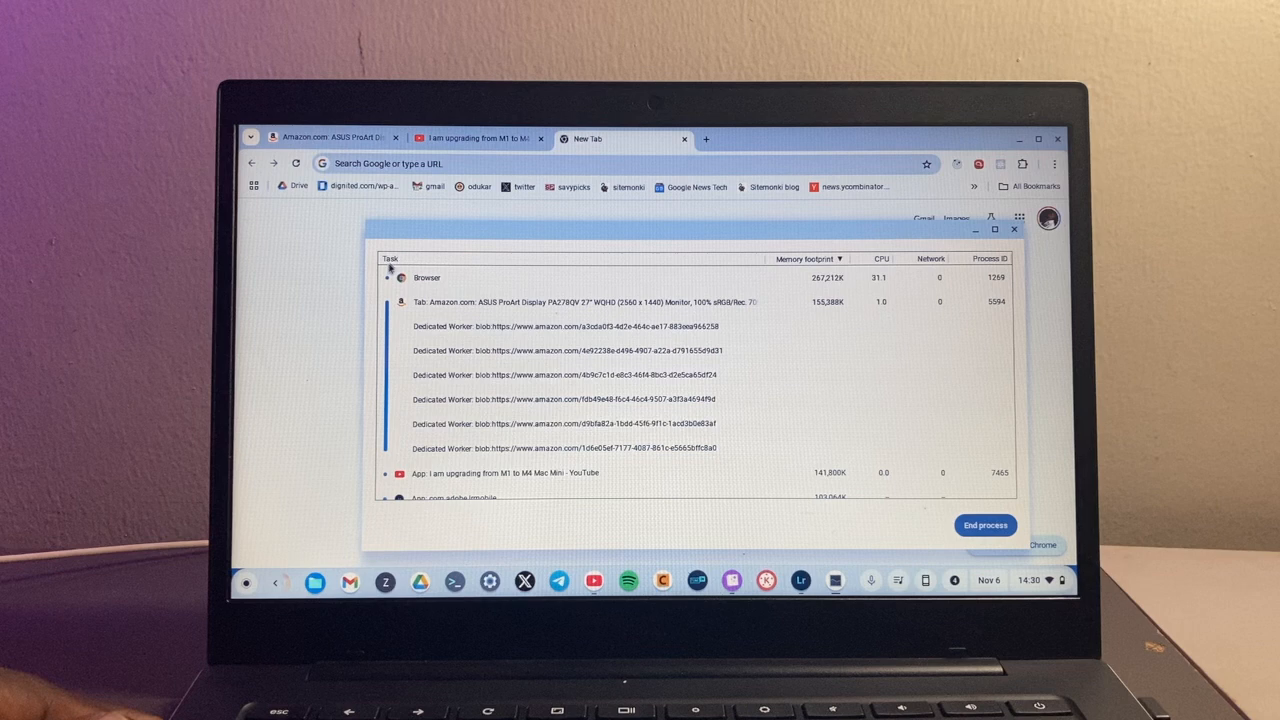
scroll(down, 3)
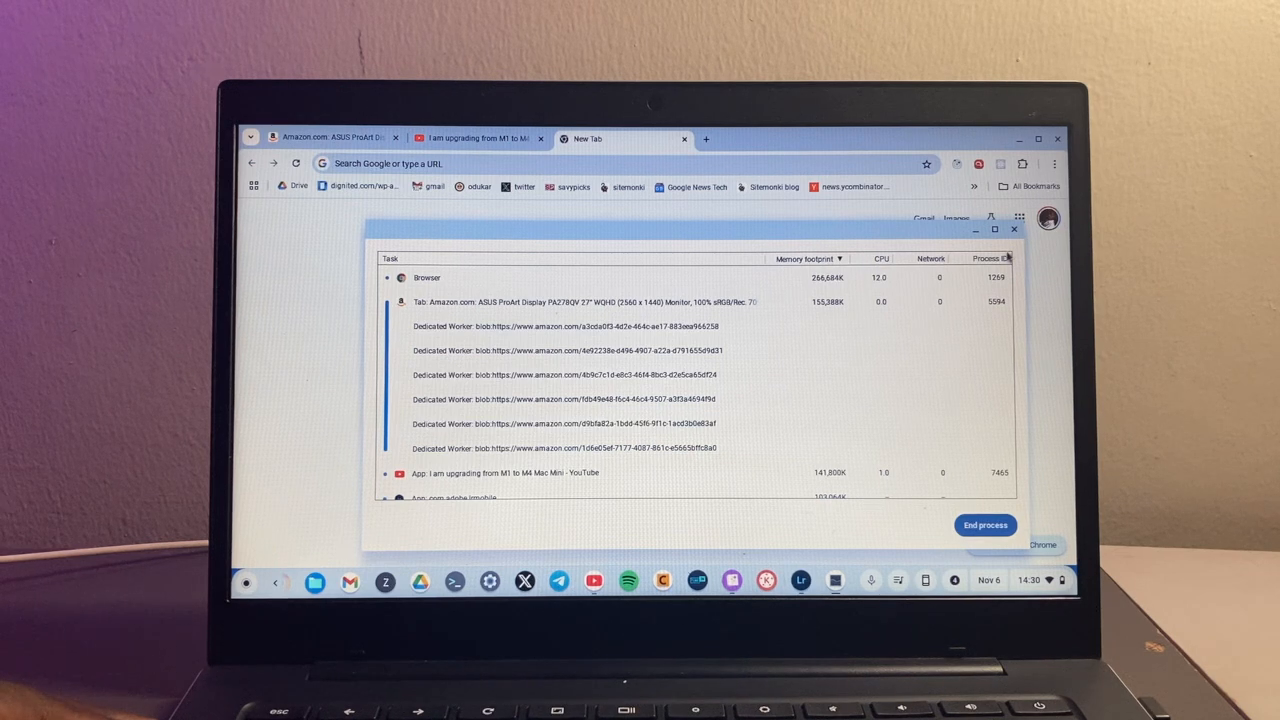
click(808, 258)
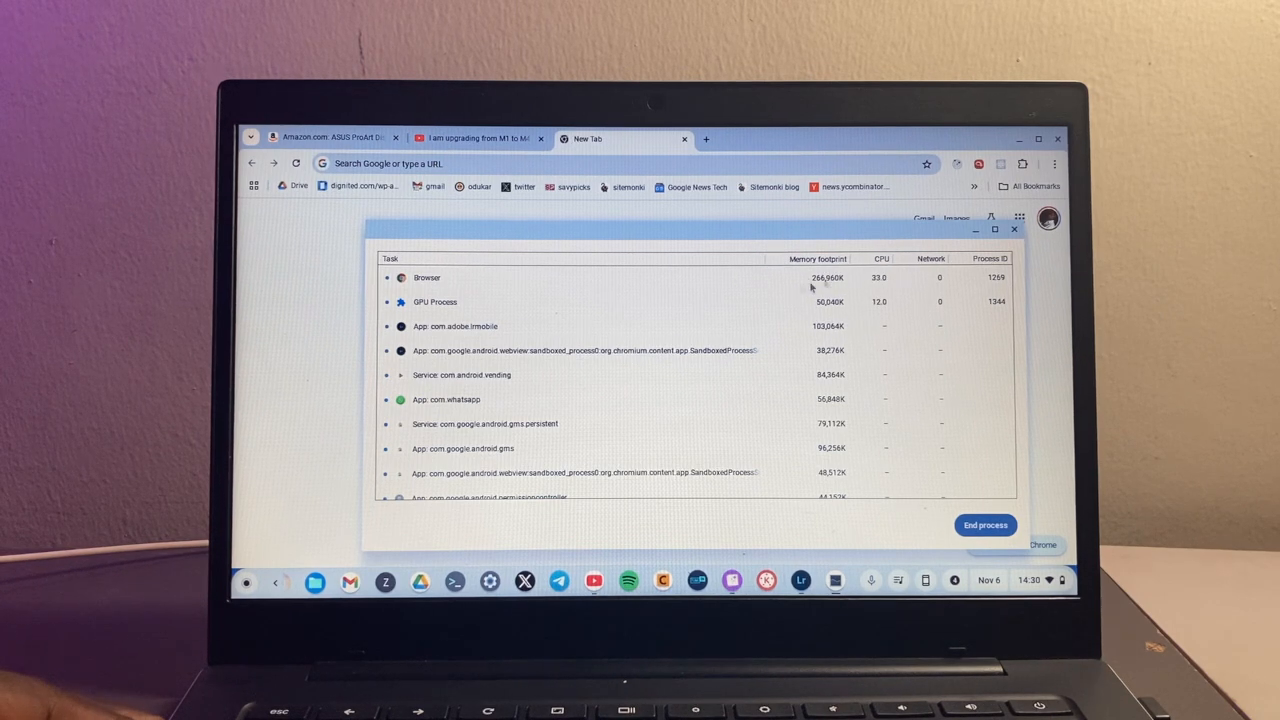
click(816, 258)
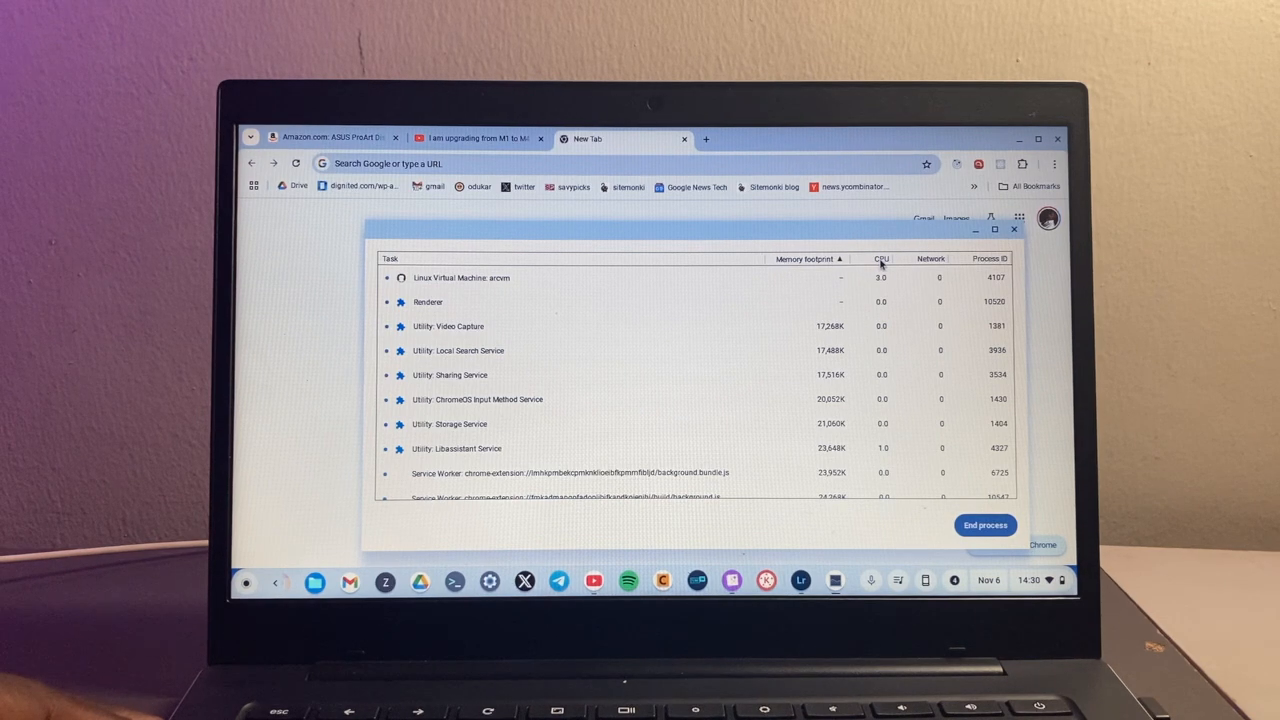
- Sort by CPU usage in both orders, then by Network activity
click(880, 260)
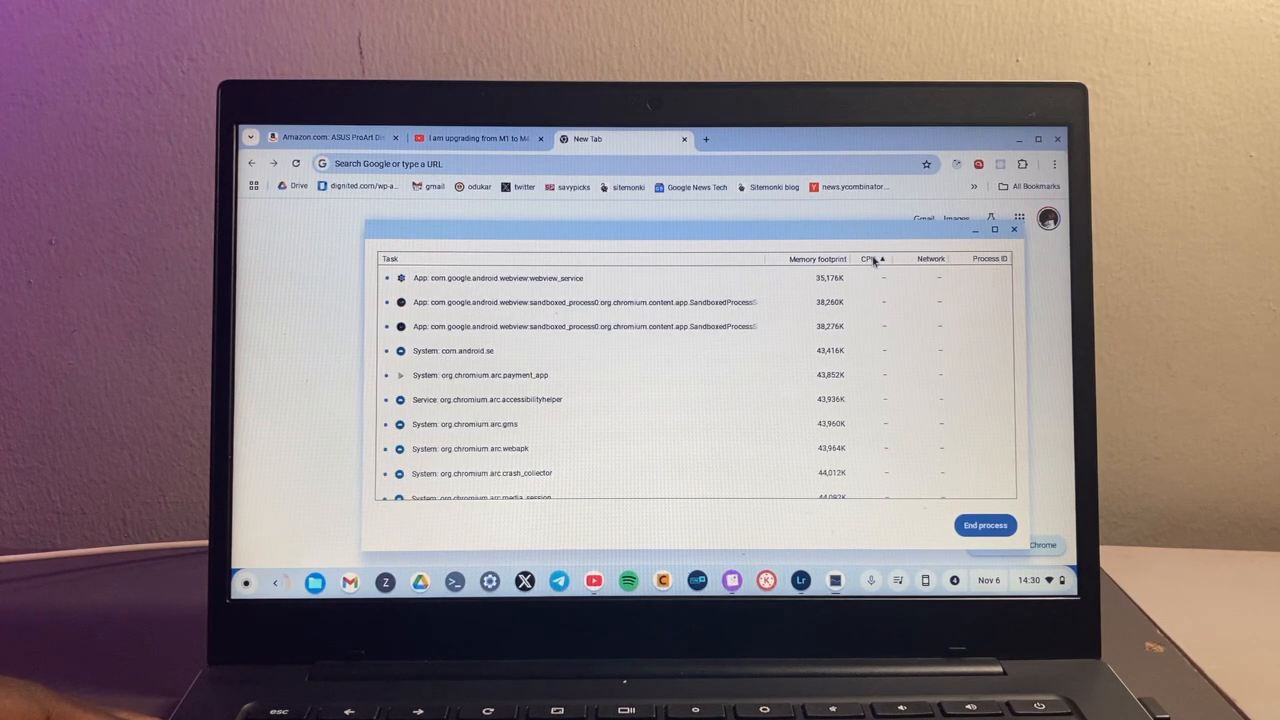
click(868, 260)
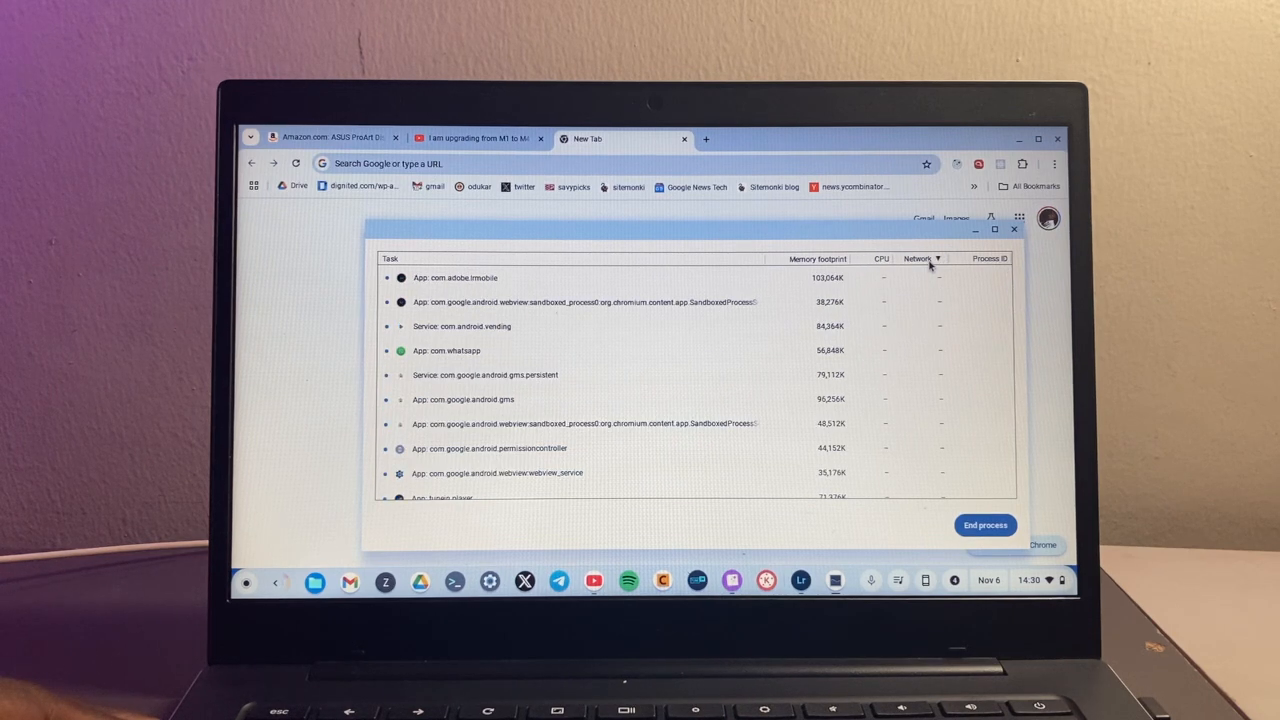
click(988, 258)
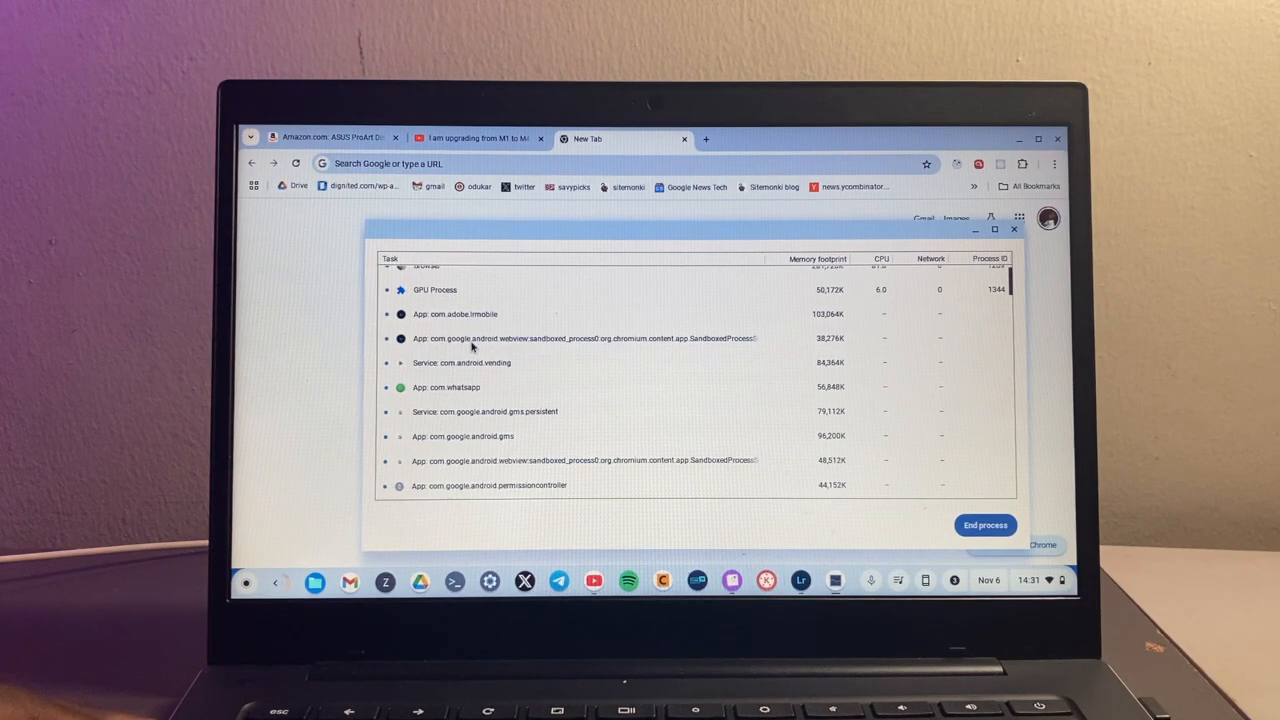
- Load the Smooth Jazz playlist in Spotify and return to the process list
scroll(down, 3)
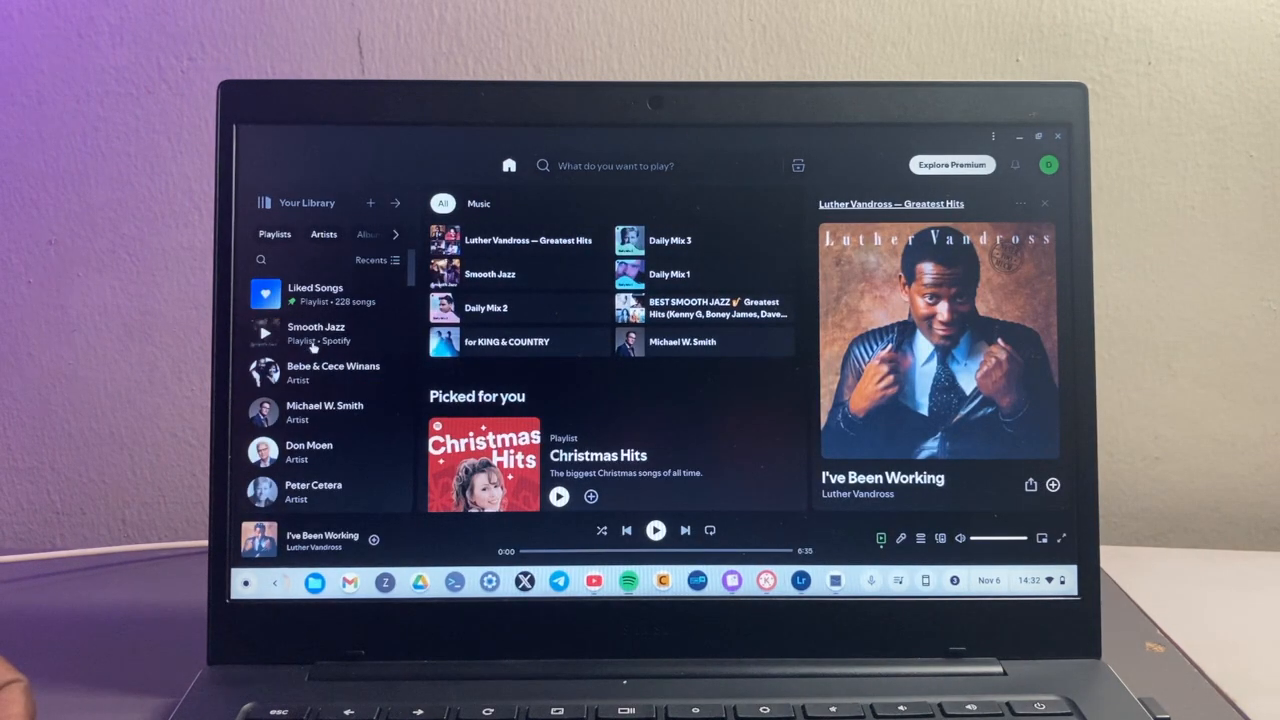
click(316, 332)
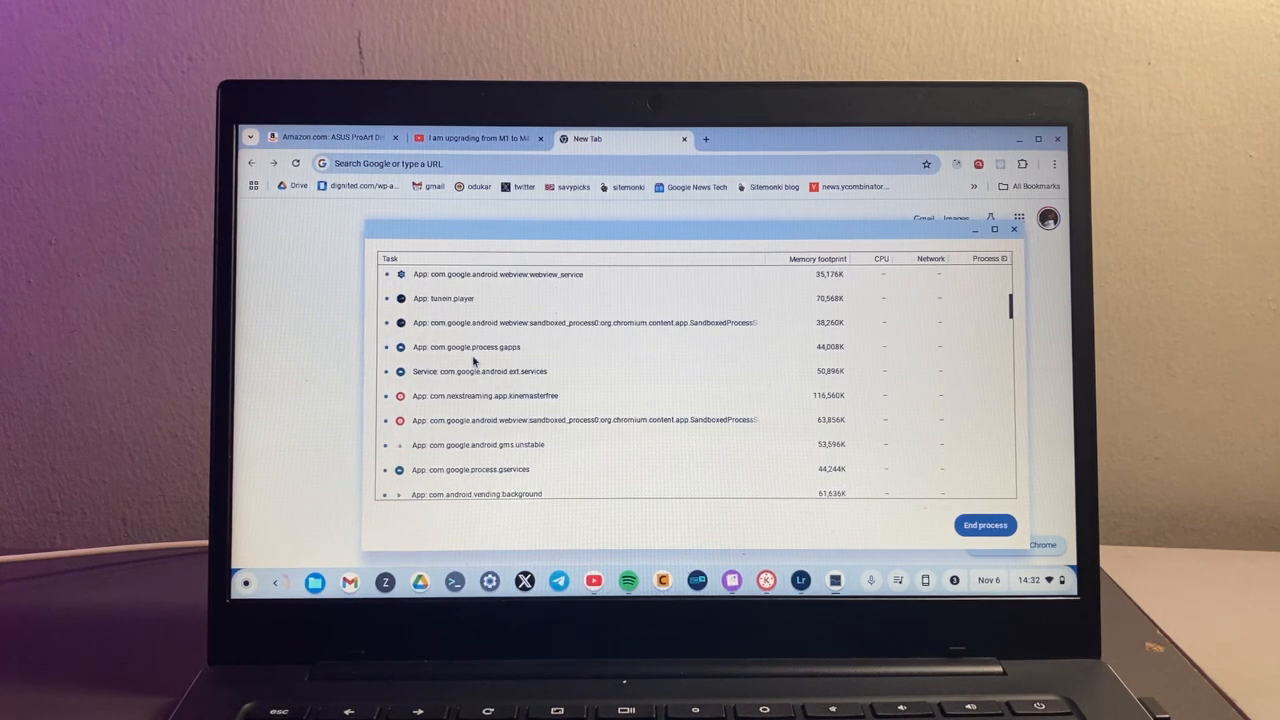
- Sort the processes by Memory footprint to locate the Spotify and YouTube rows
click(488, 396)
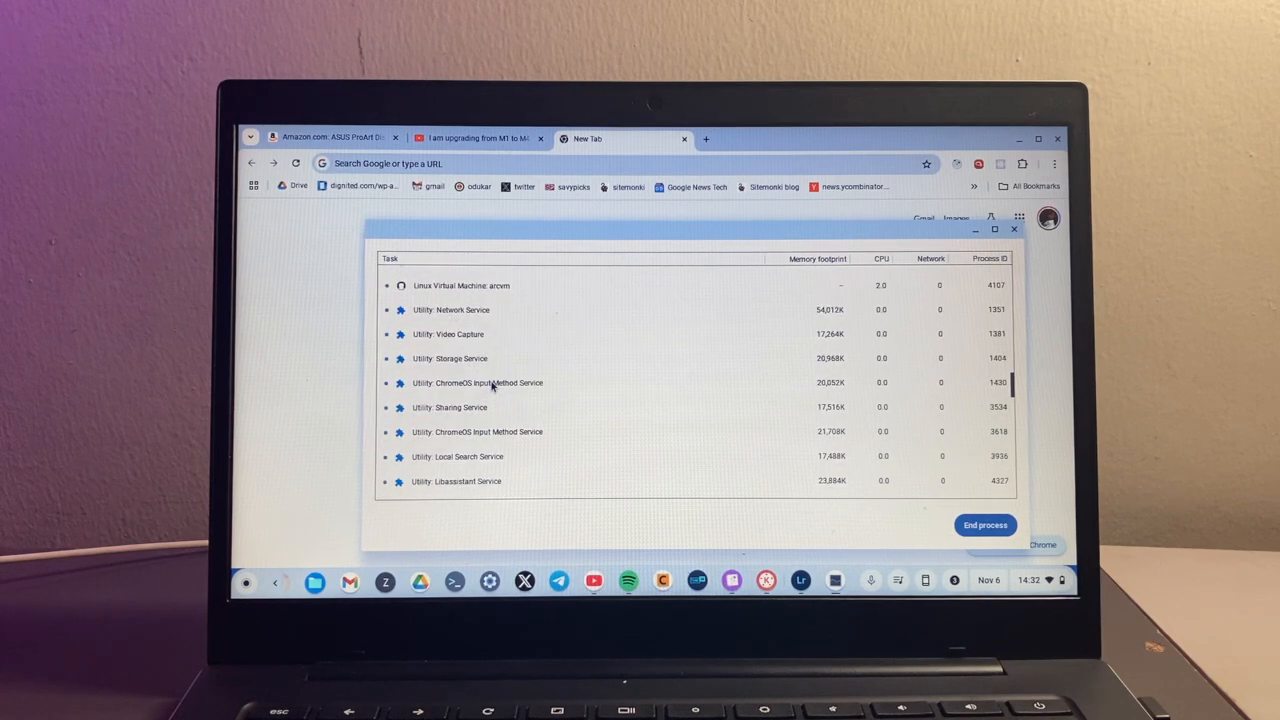
scroll(down, 3)
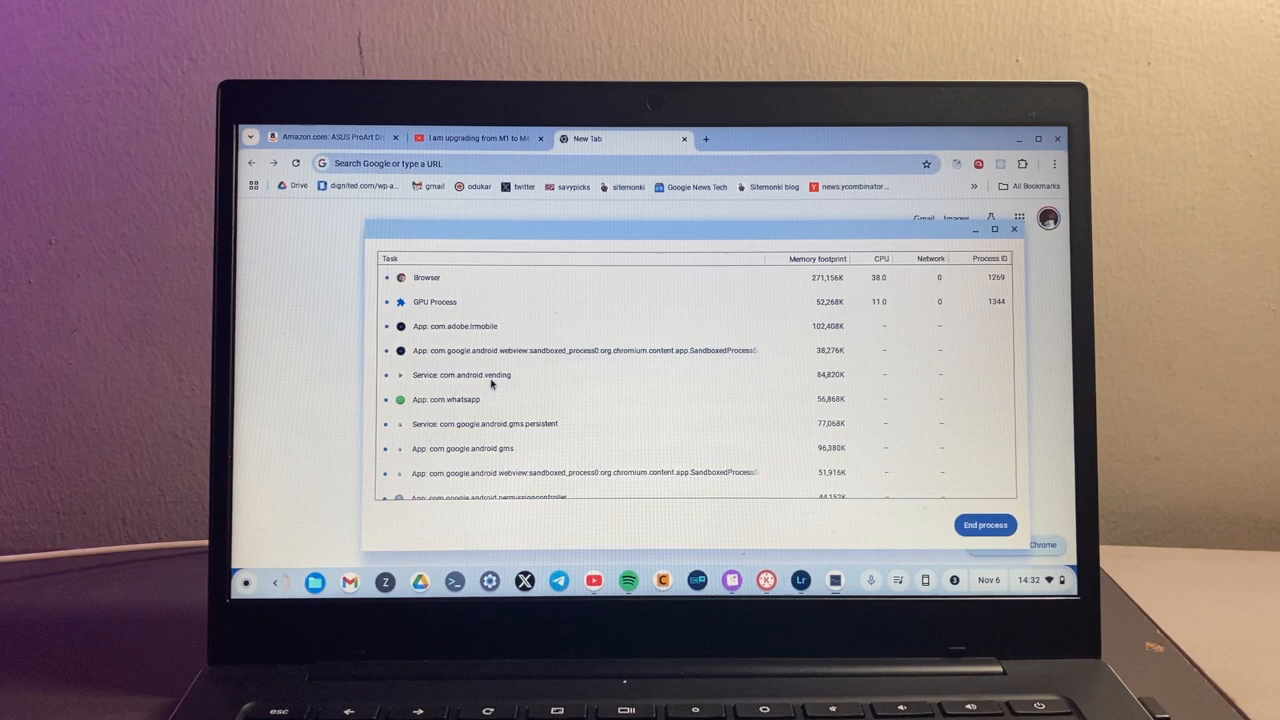
click(816, 258)
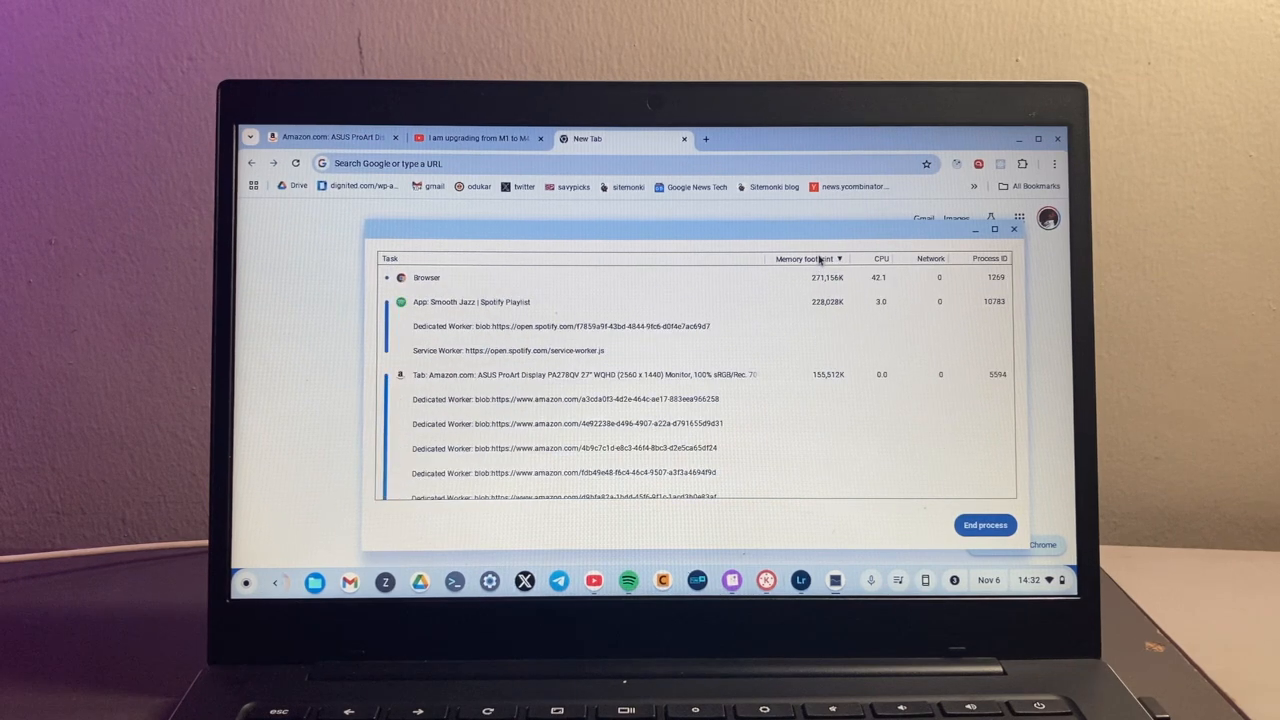
- Select the Smooth Jazz Spotify row and toggle the memory sort order
click(460, 300)
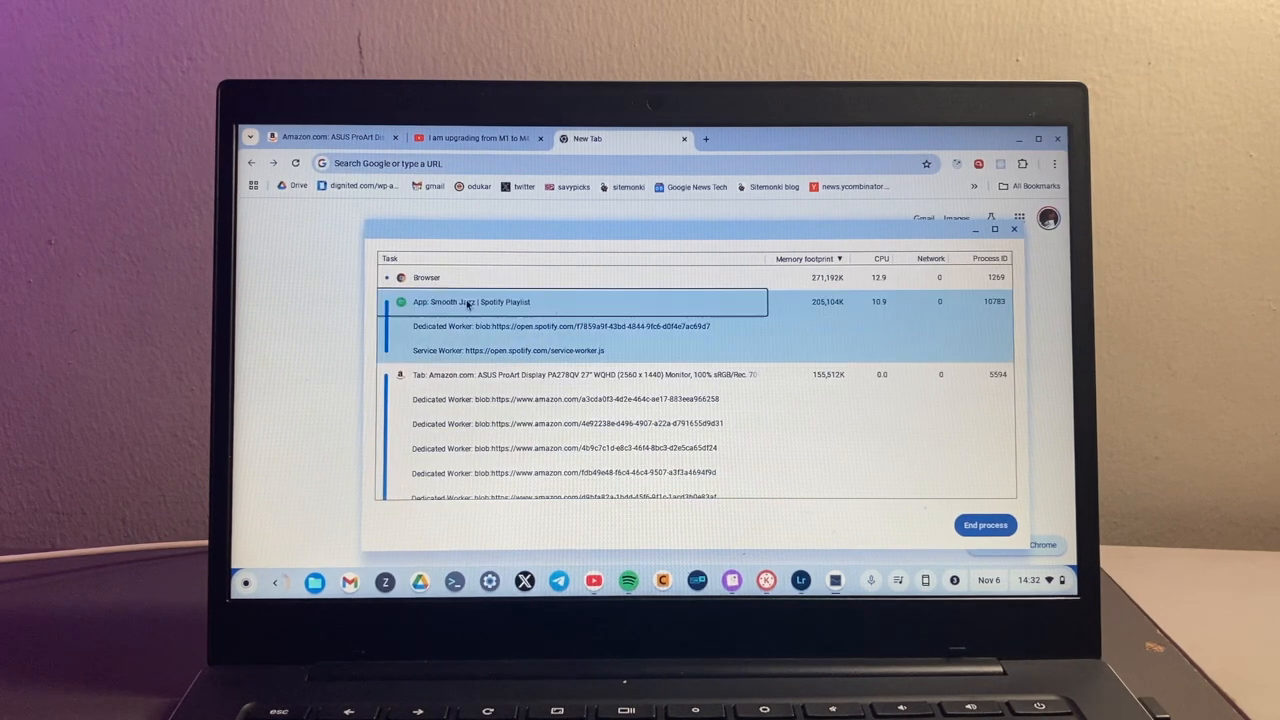
click(806, 258)
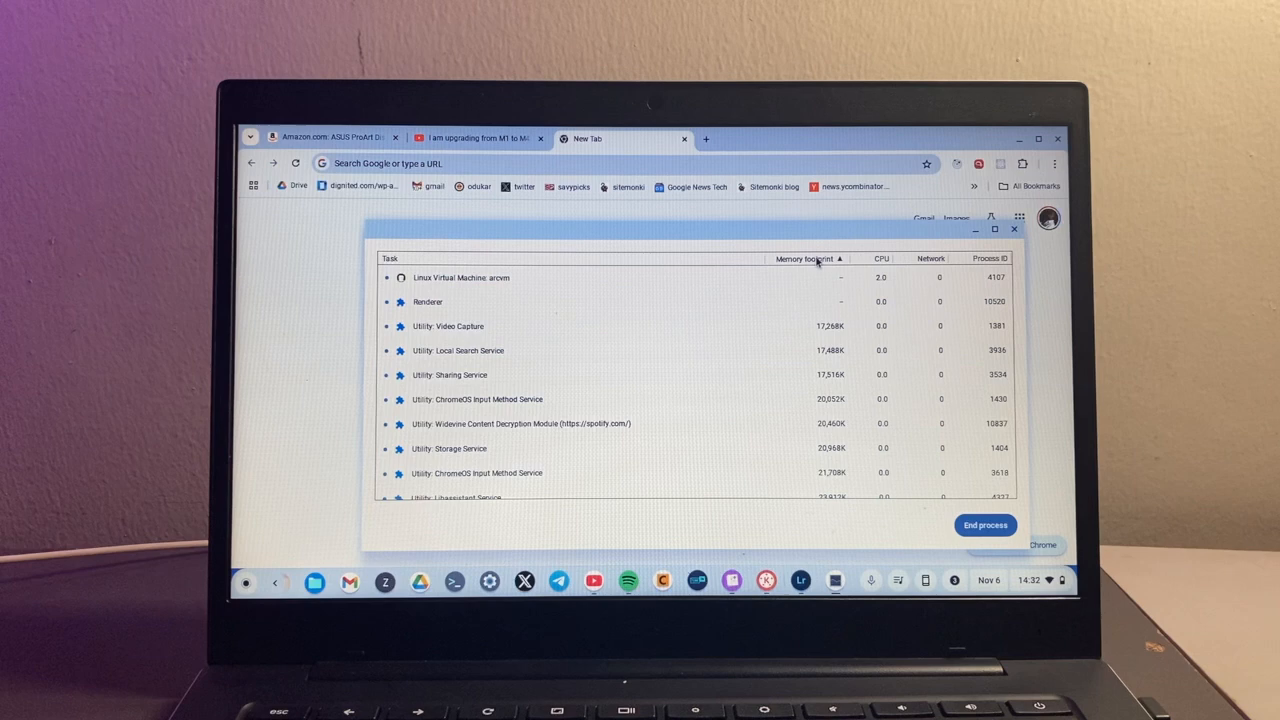
click(808, 258)
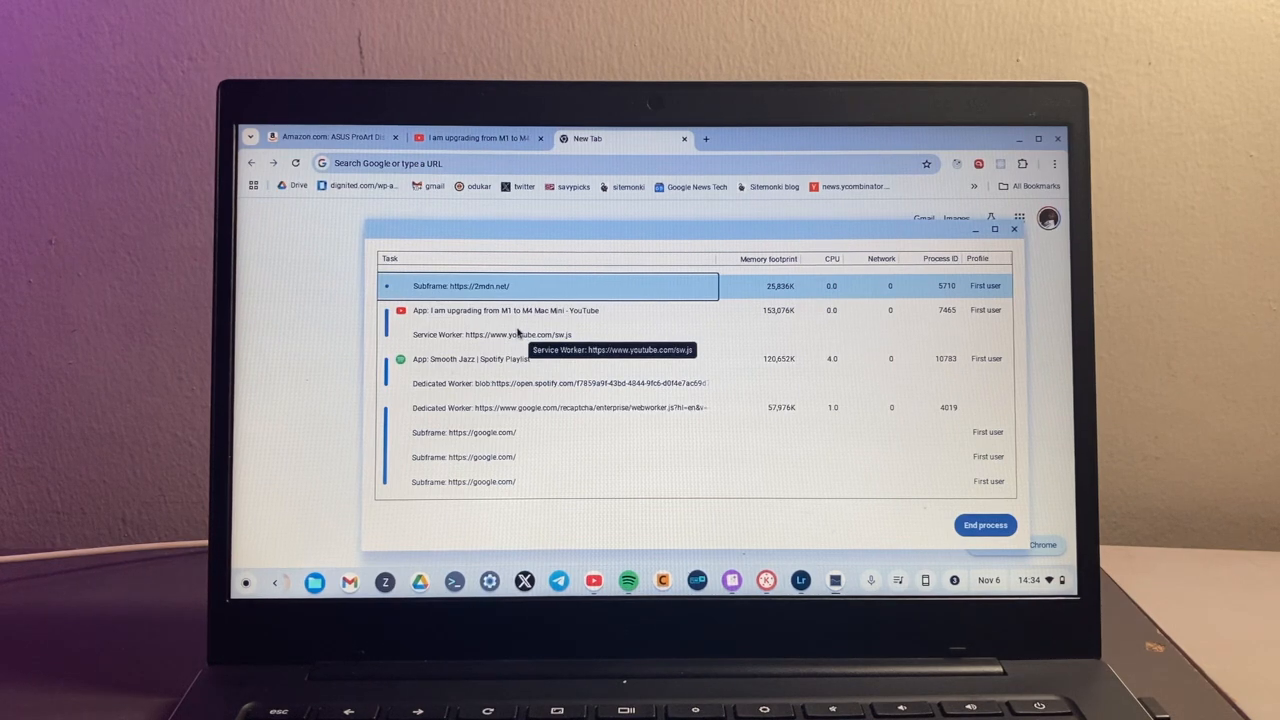
- End the 'App: Smooth Jazz | Spotify Playlist' process so it leaves the list
click(480, 358)
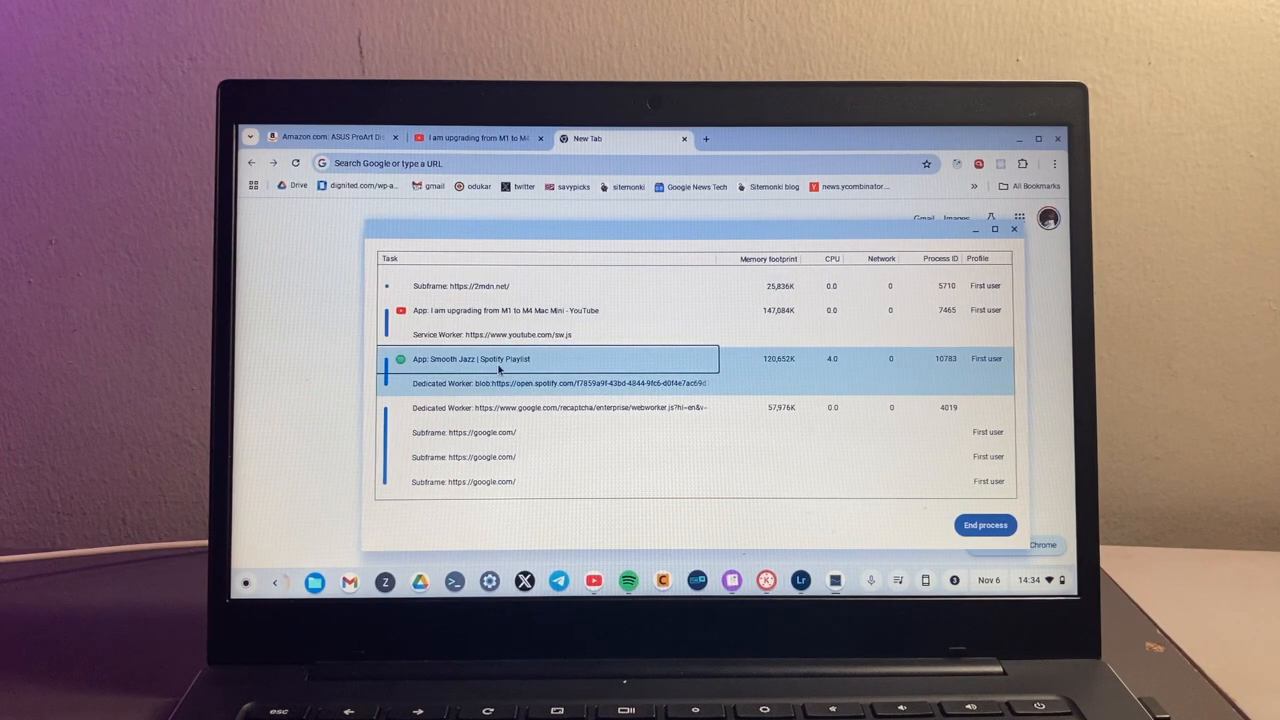
mouse_move(532, 366)
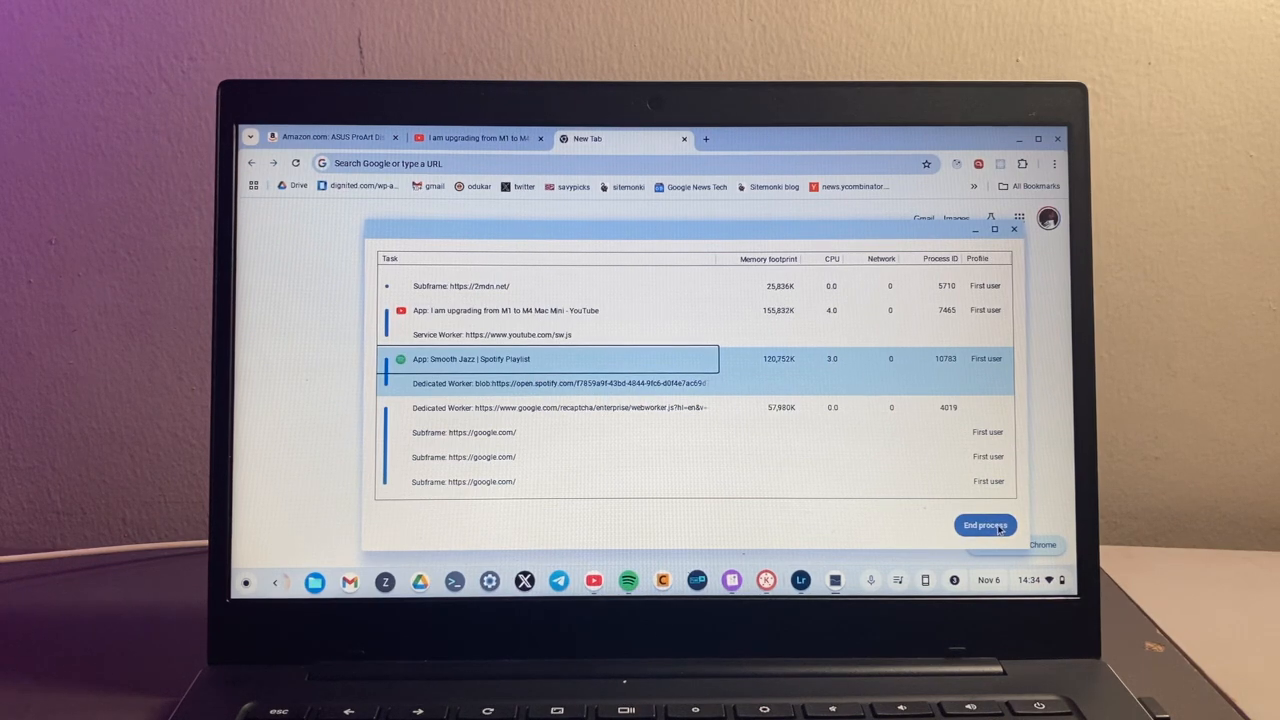
click(984, 524)
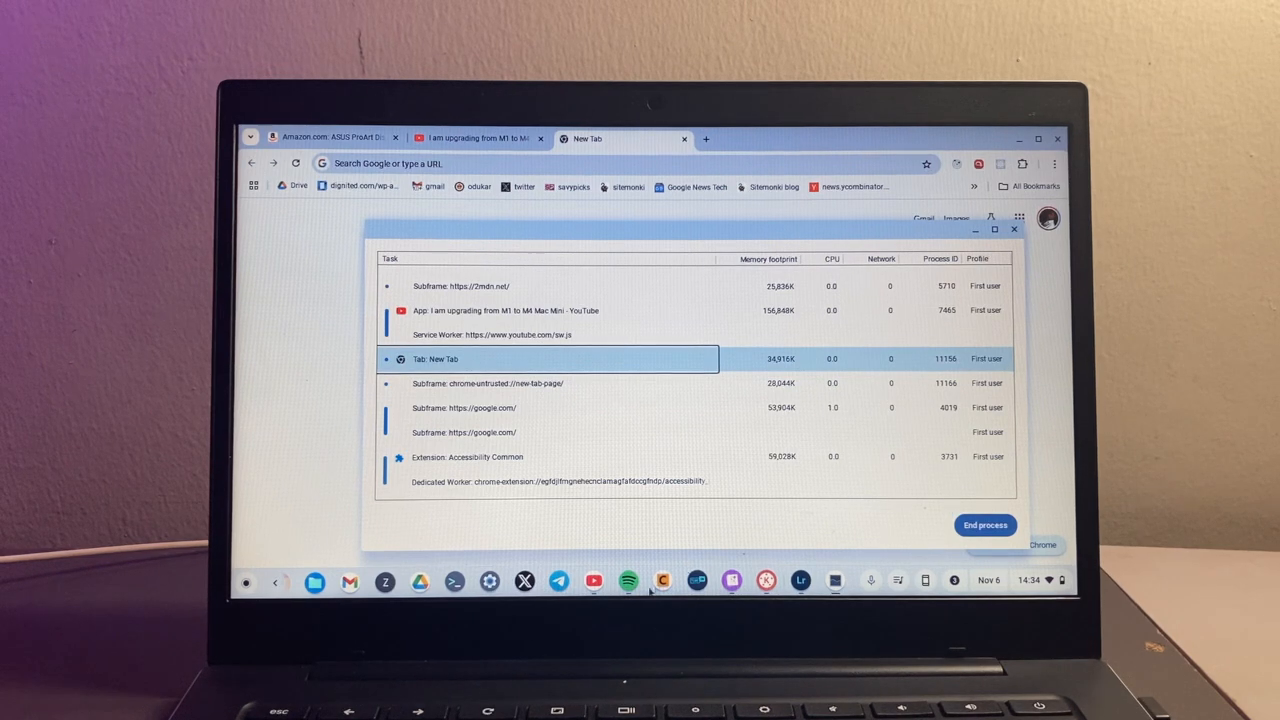
click(984, 524)
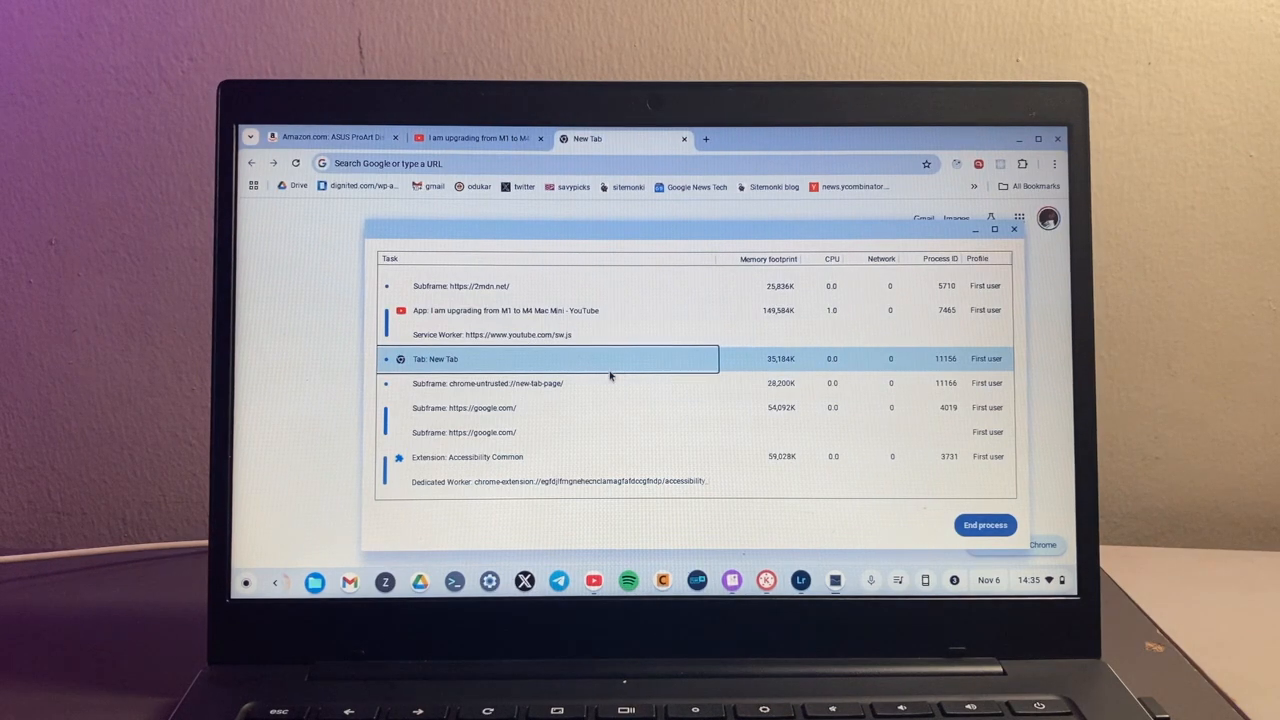
- Scroll the task list to the YouTube 'I am upgrading from M1 to M4 Mac Mini' row
scroll(down, 3)
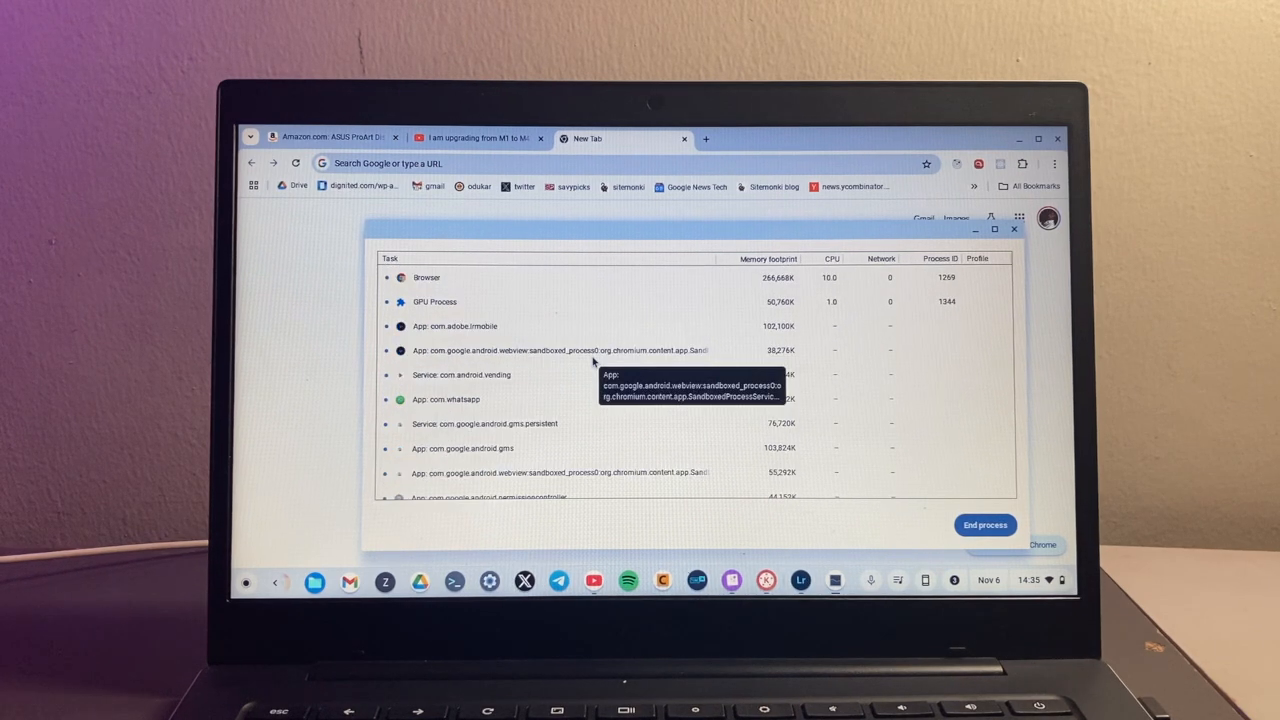
scroll(down, 3)
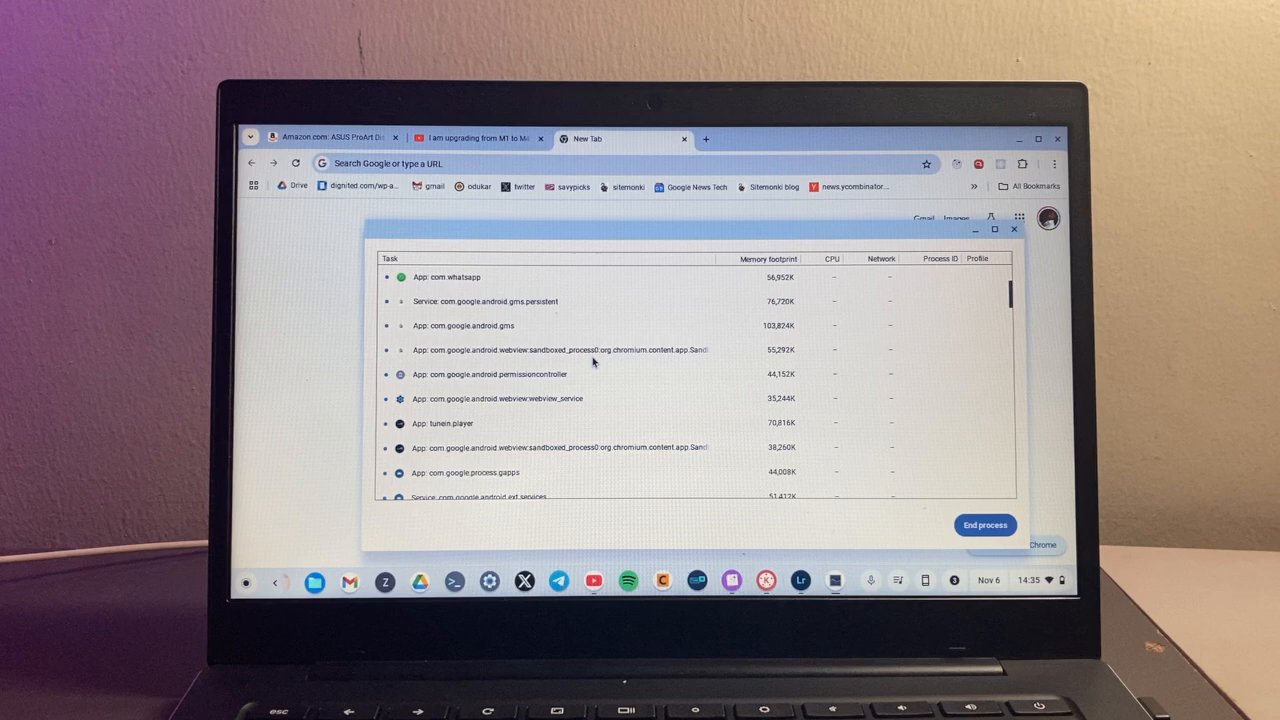
scroll(down, 3)
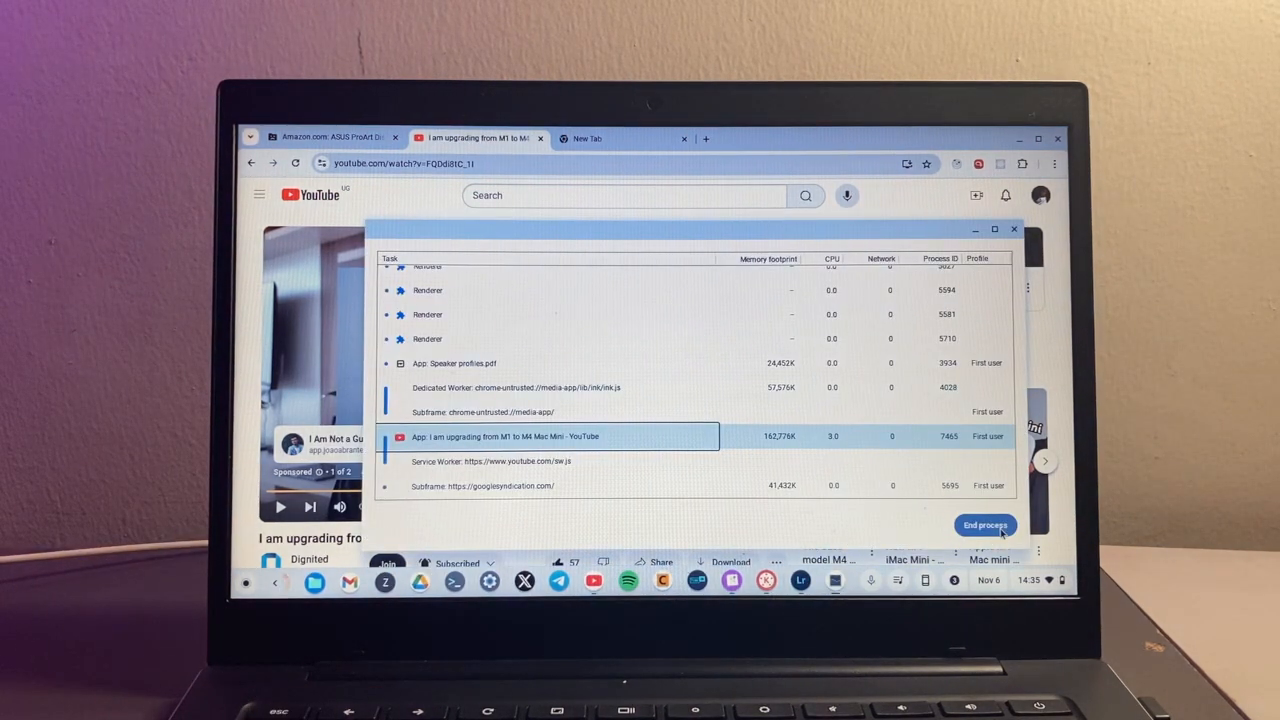
- End the YouTube video process, leaving the Aw, Snap! crash page
click(984, 524)
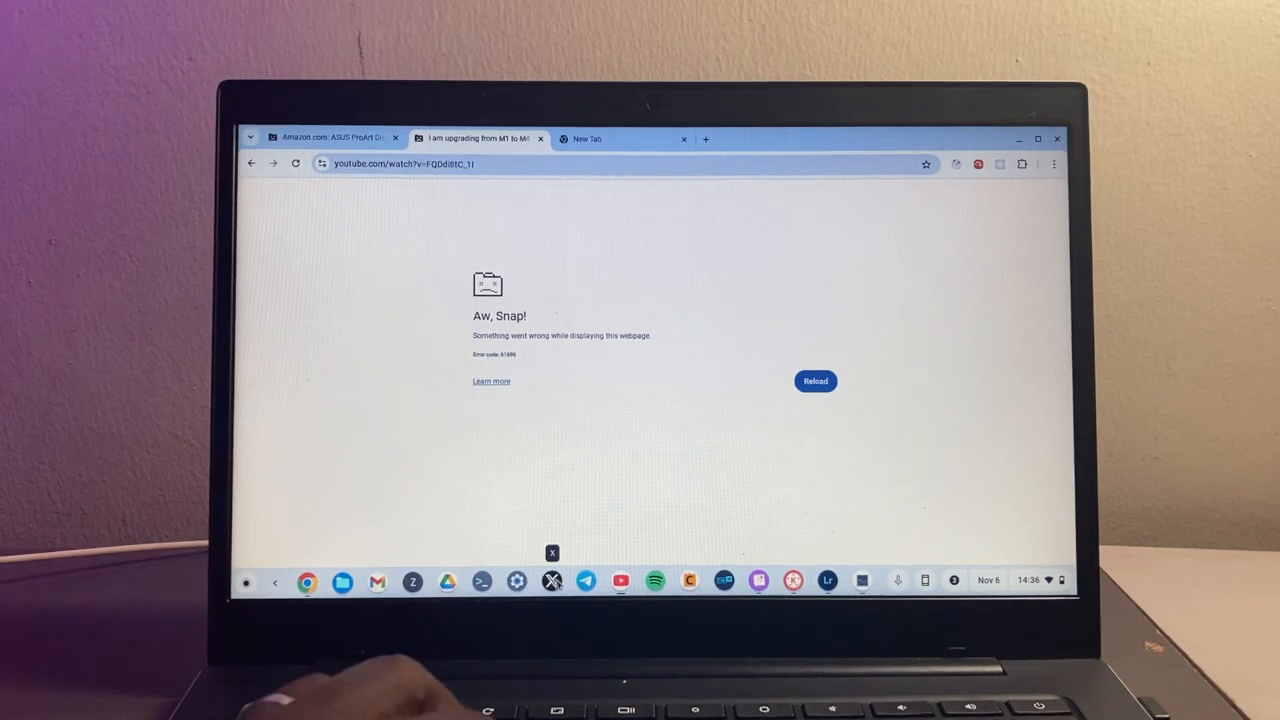
mouse_move(822, 582)
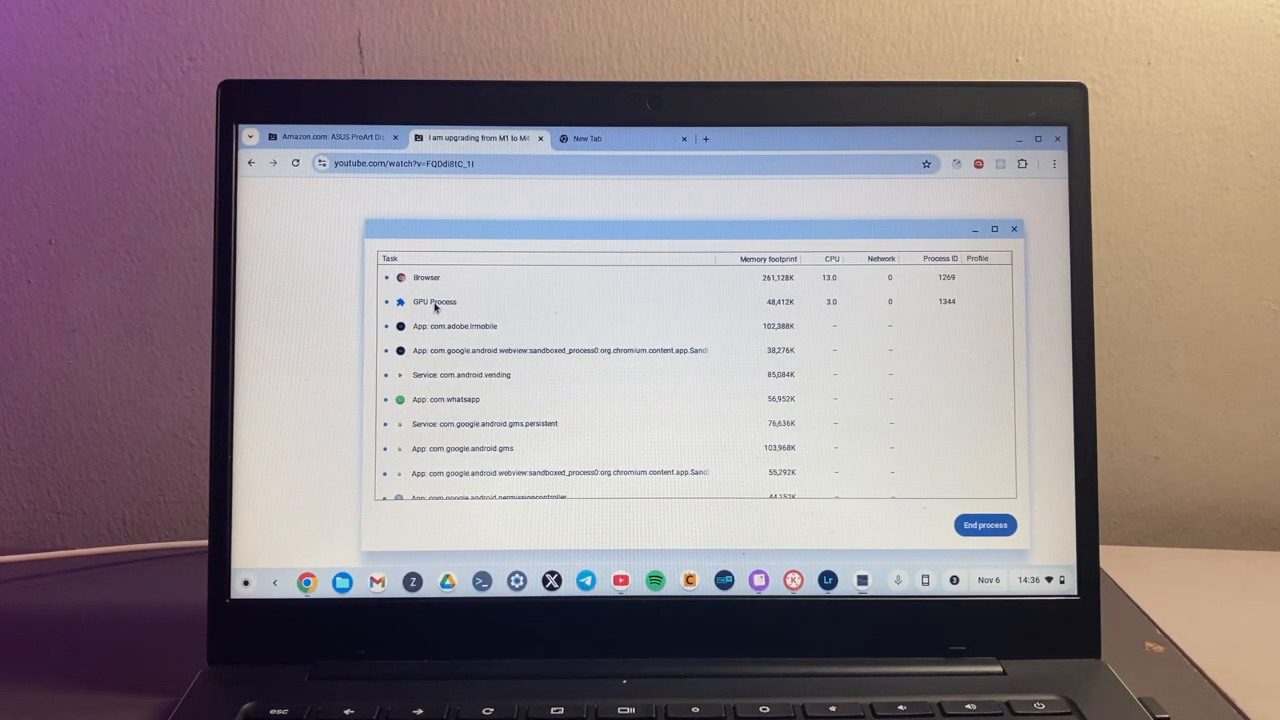
mouse_move(434, 306)
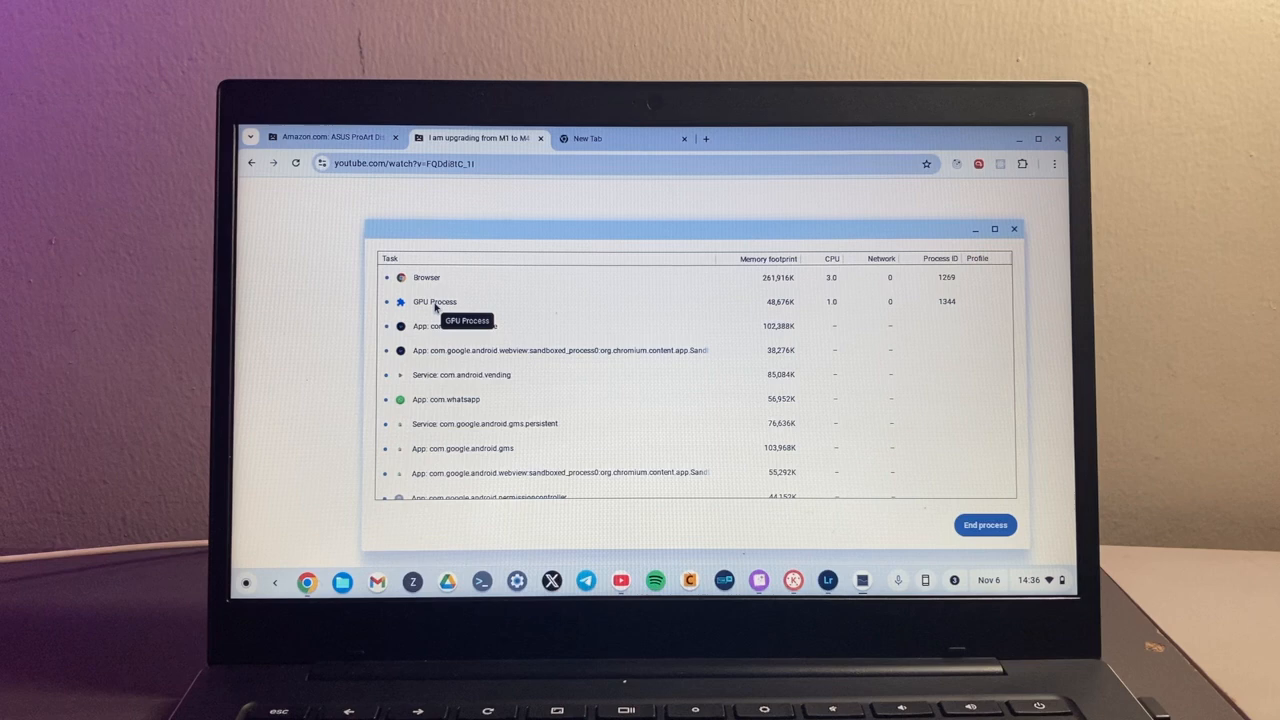